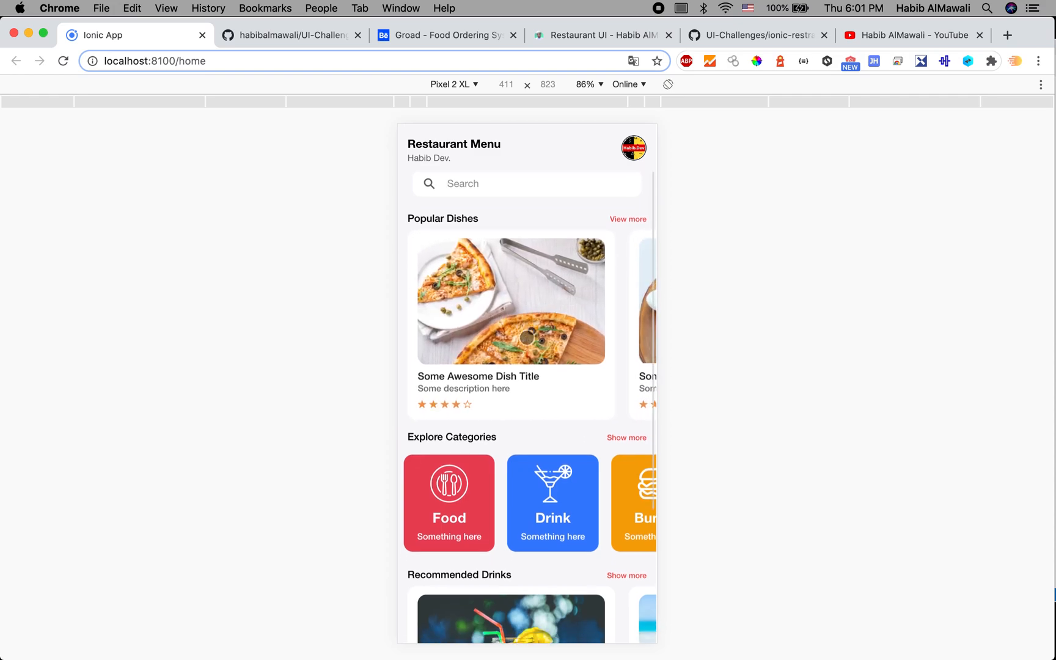
Browse the UI-Challenges repo's restaurant app folder and README list, then move to the Groad case study
scroll(down, 3)
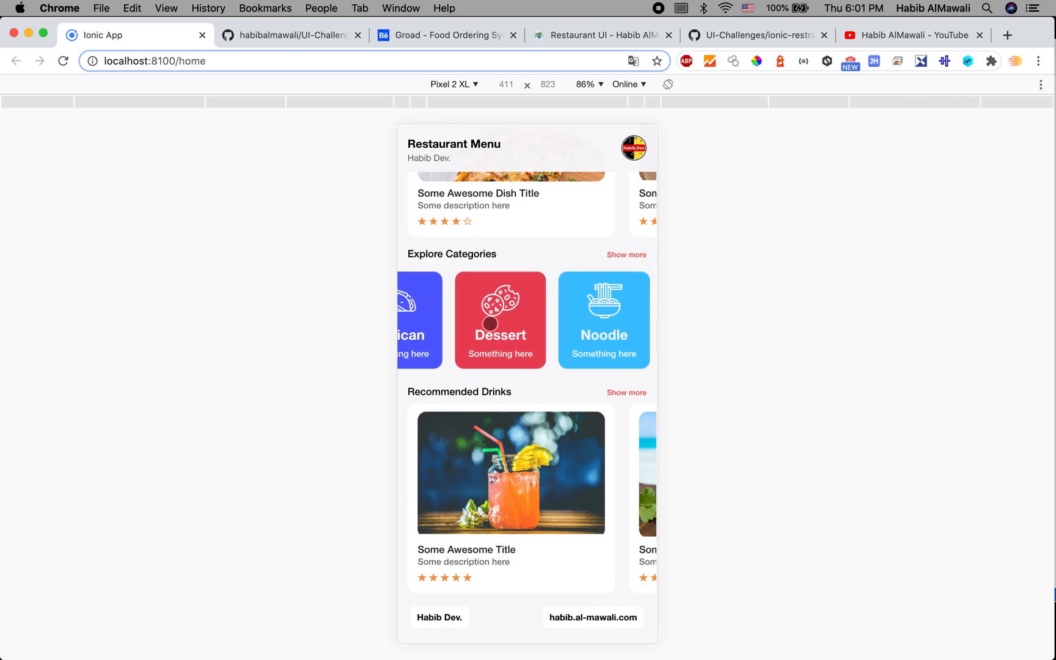
scroll(left, 3)
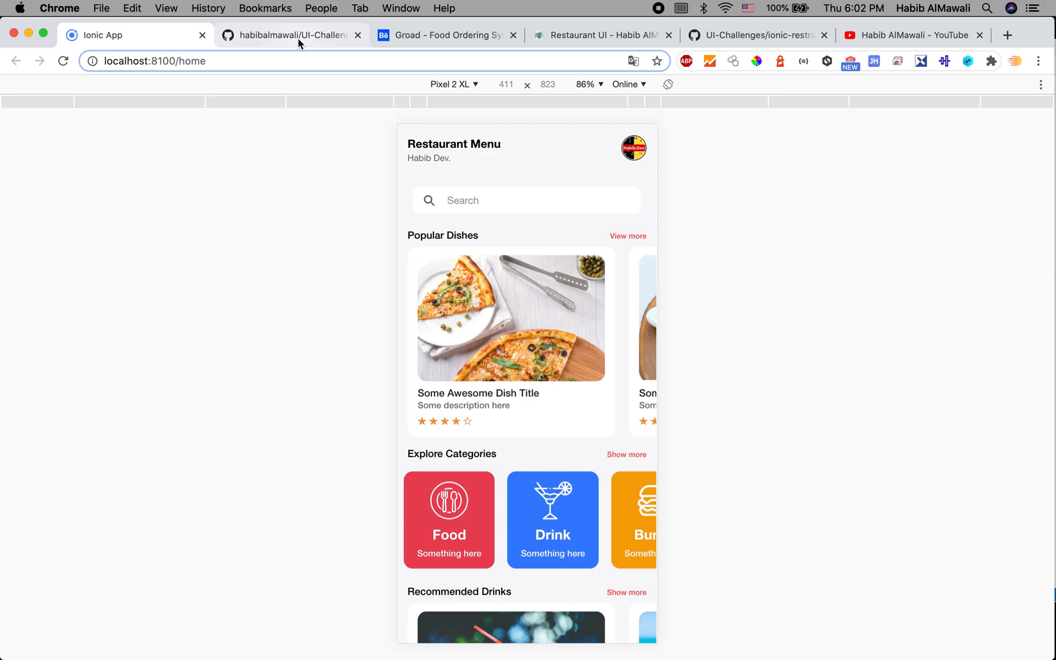
click(298, 35)
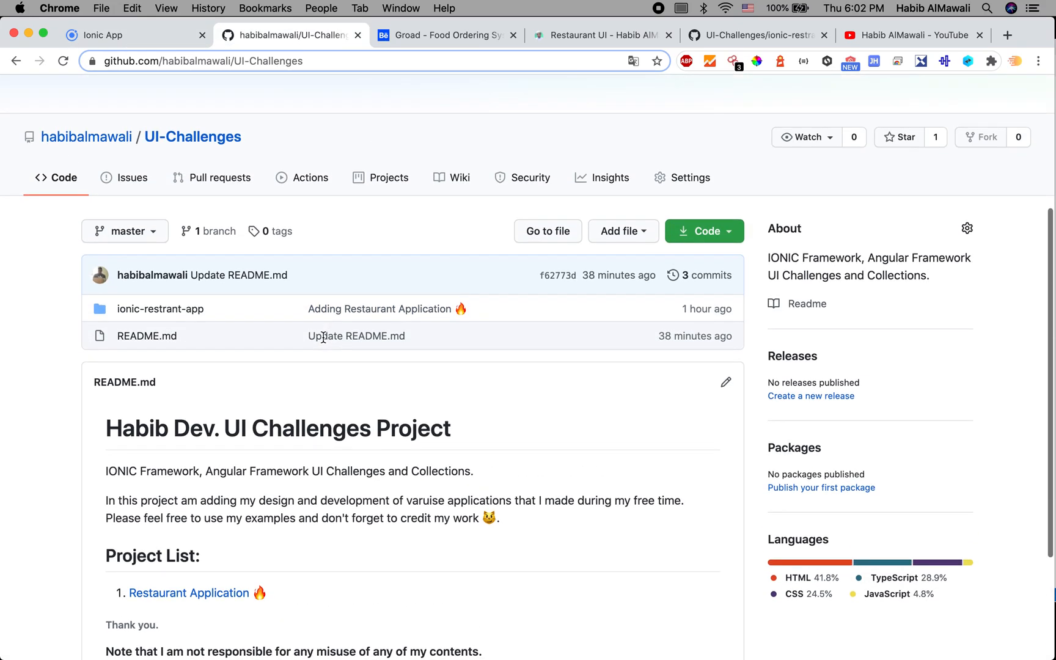
scroll(down, 3)
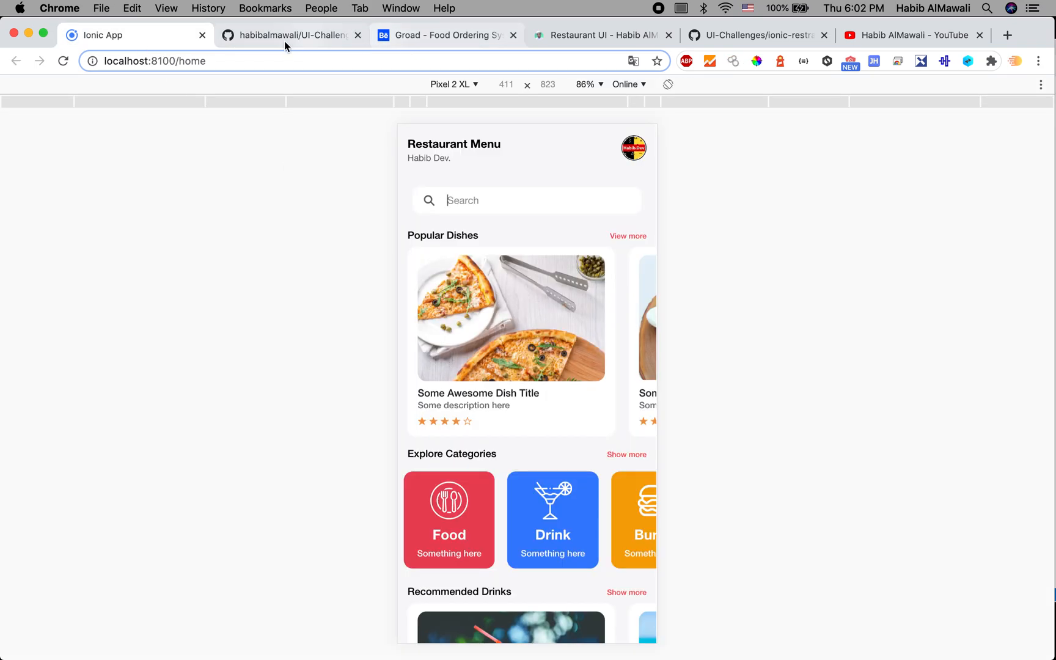
click(440, 36)
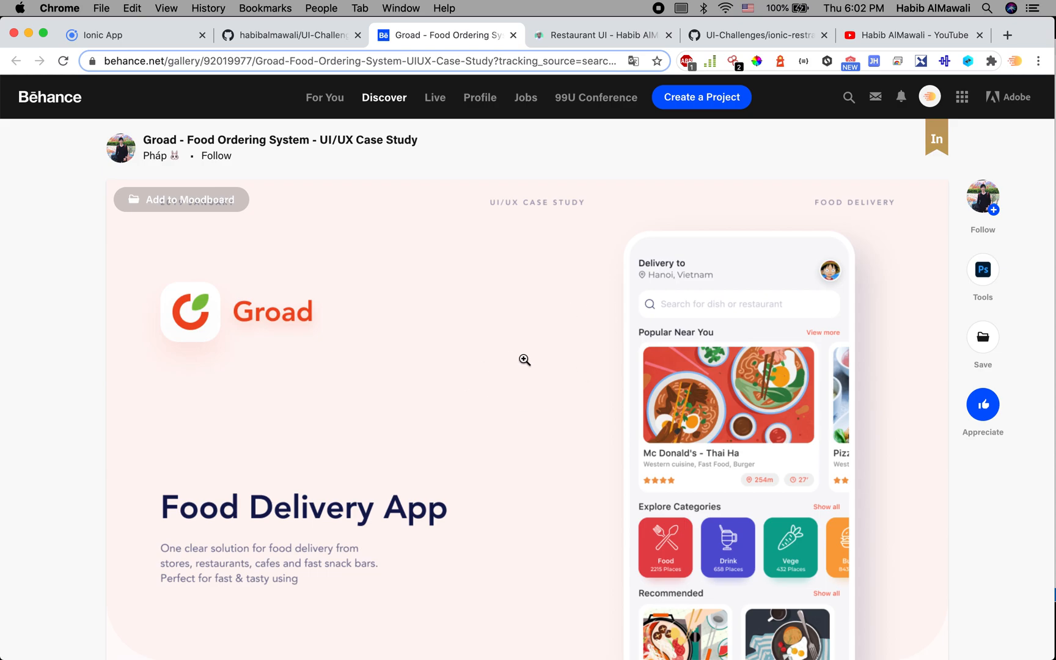
mouse_move(797, 494)
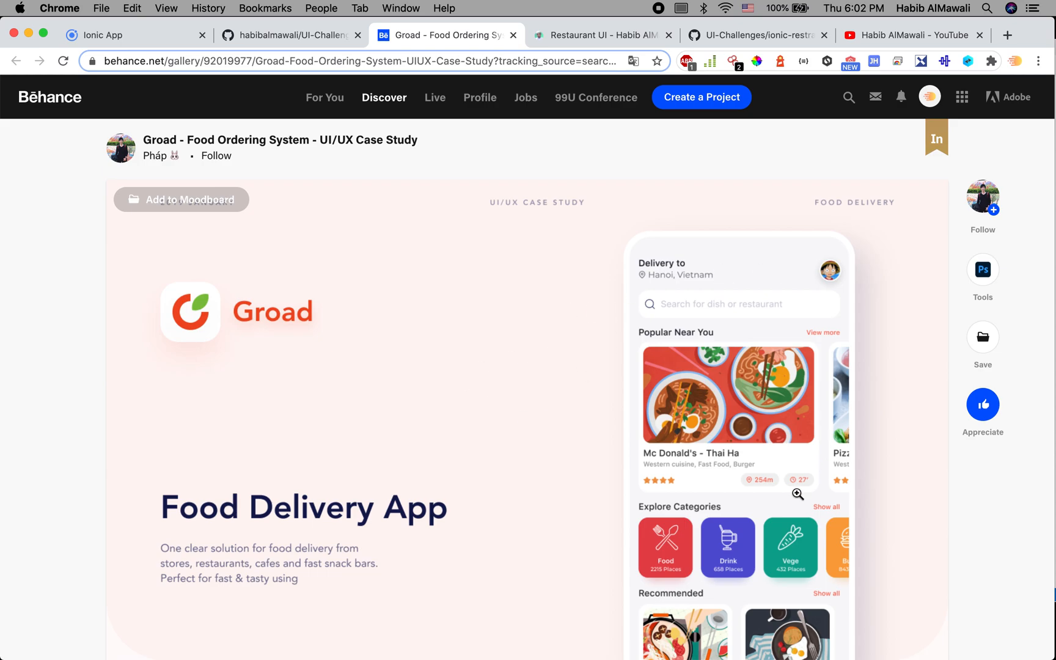
Scroll the Groad food delivery case study to reveal its full phone mockup
scroll(down, 3)
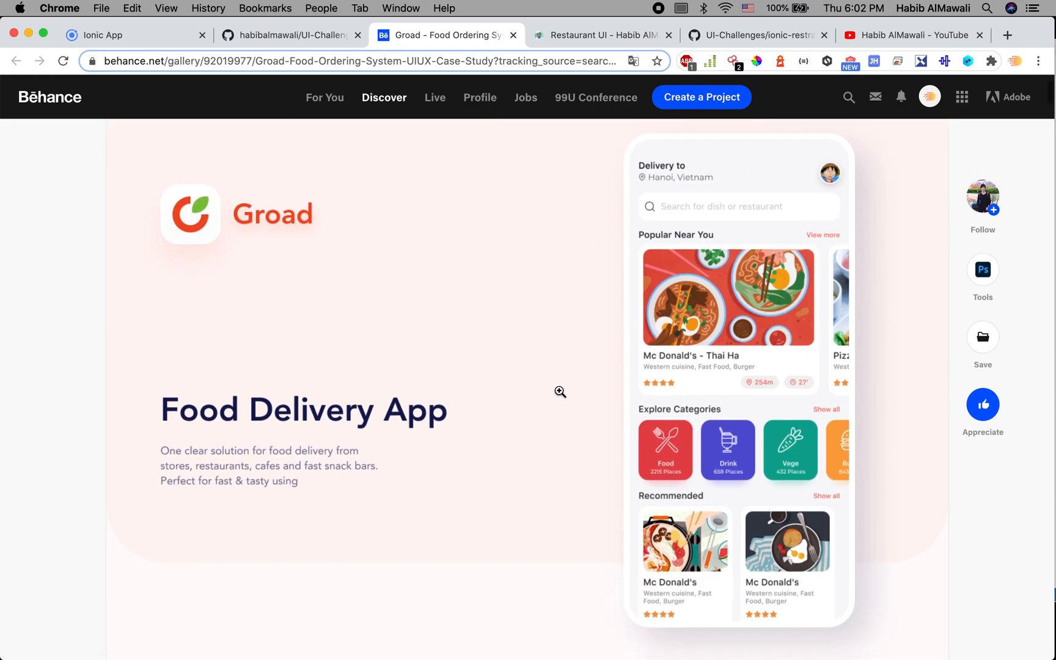
mouse_move(695, 170)
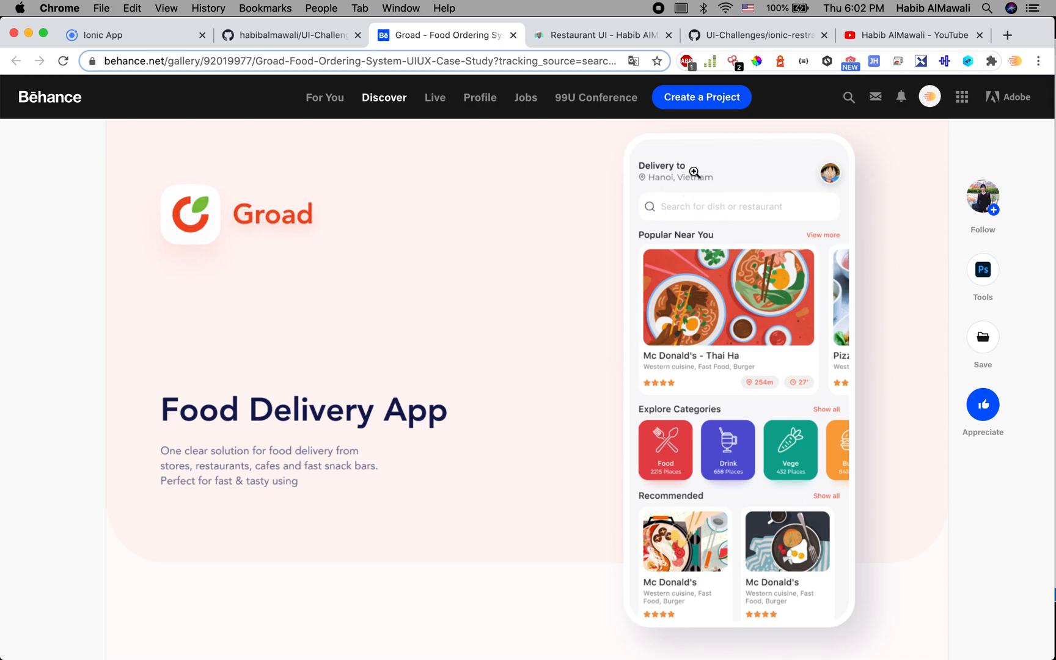
mouse_move(777, 402)
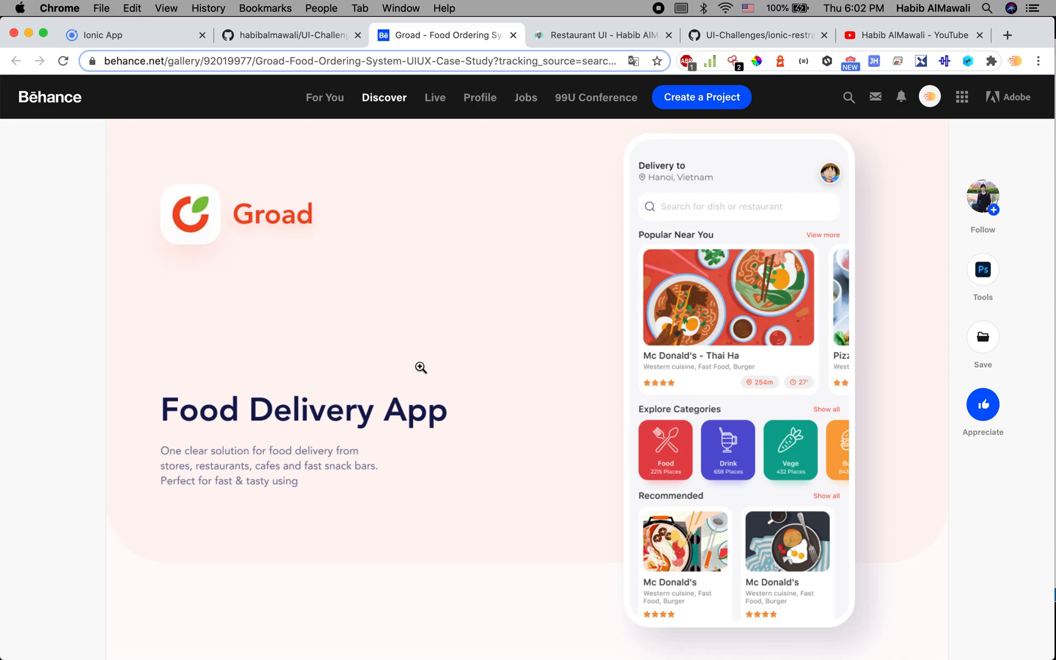
mouse_move(587, 44)
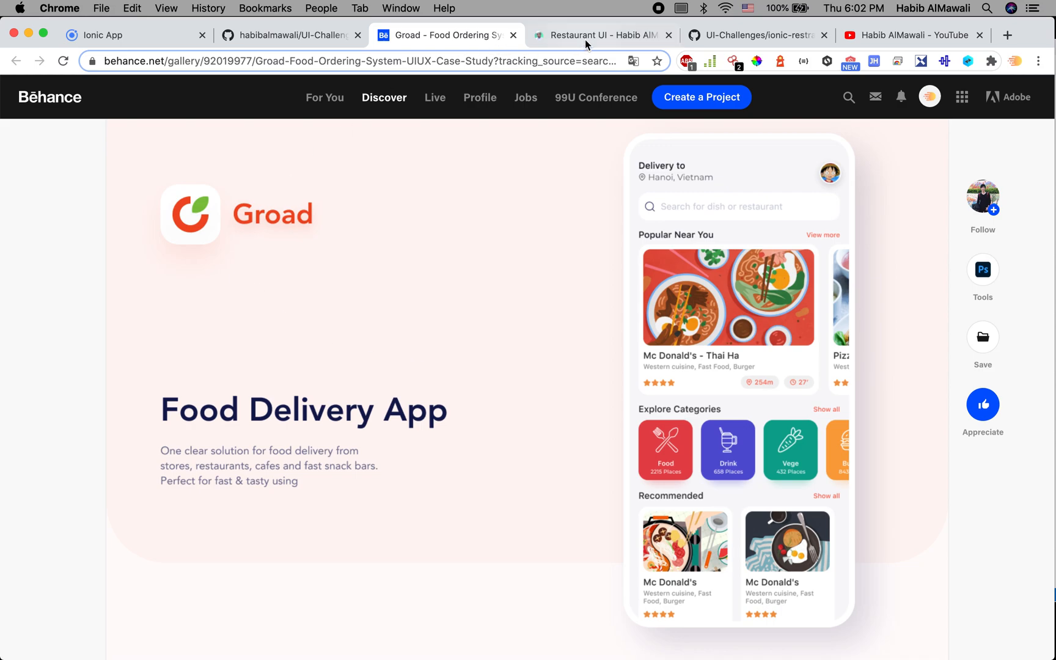
Scroll the Restaurant UI blog post past the mockups to its home.page.html code block
click(602, 35)
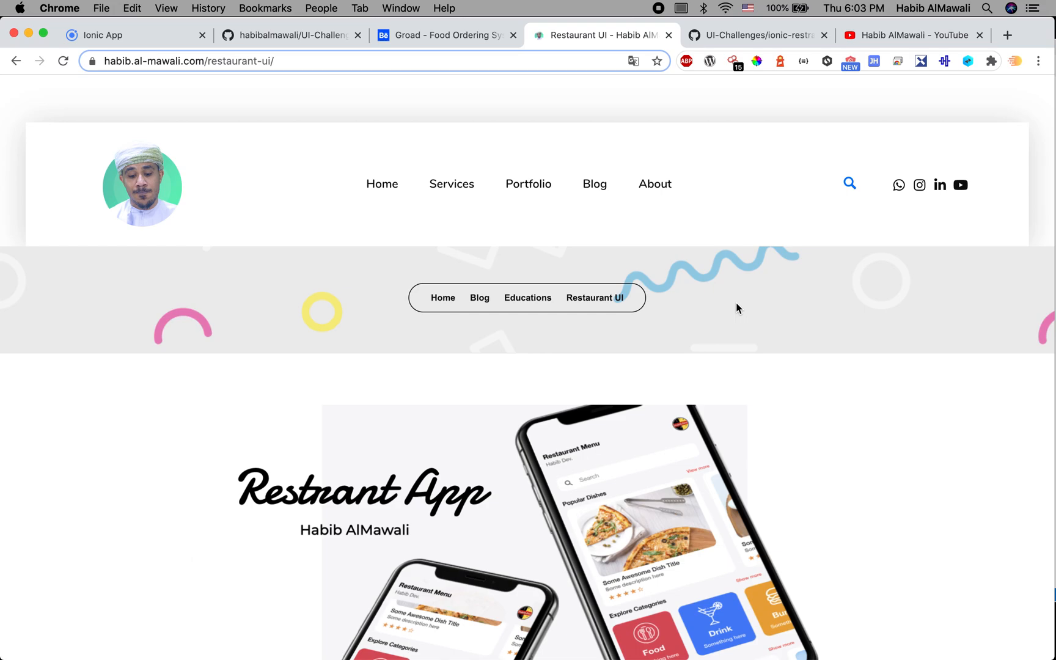
scroll(down, 3)
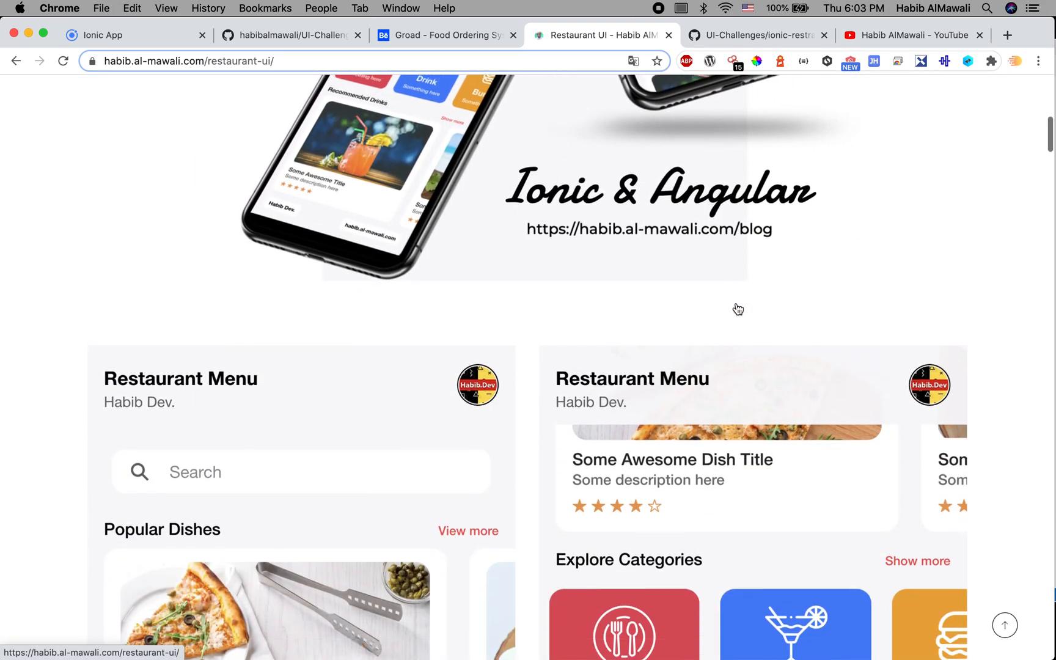
scroll(down, 3)
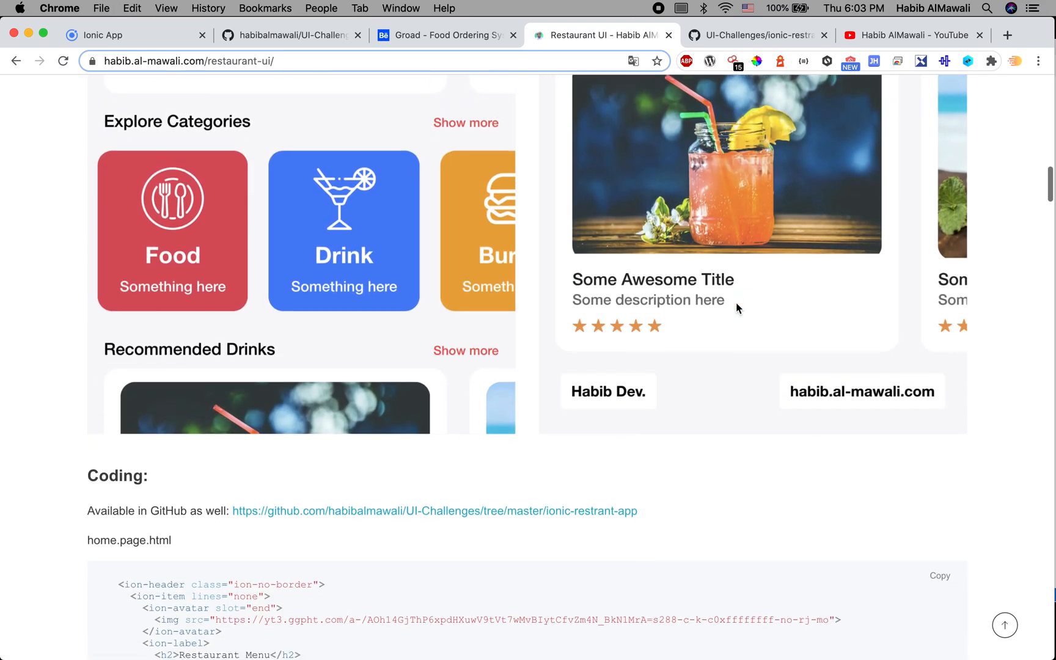
scroll(down, 3)
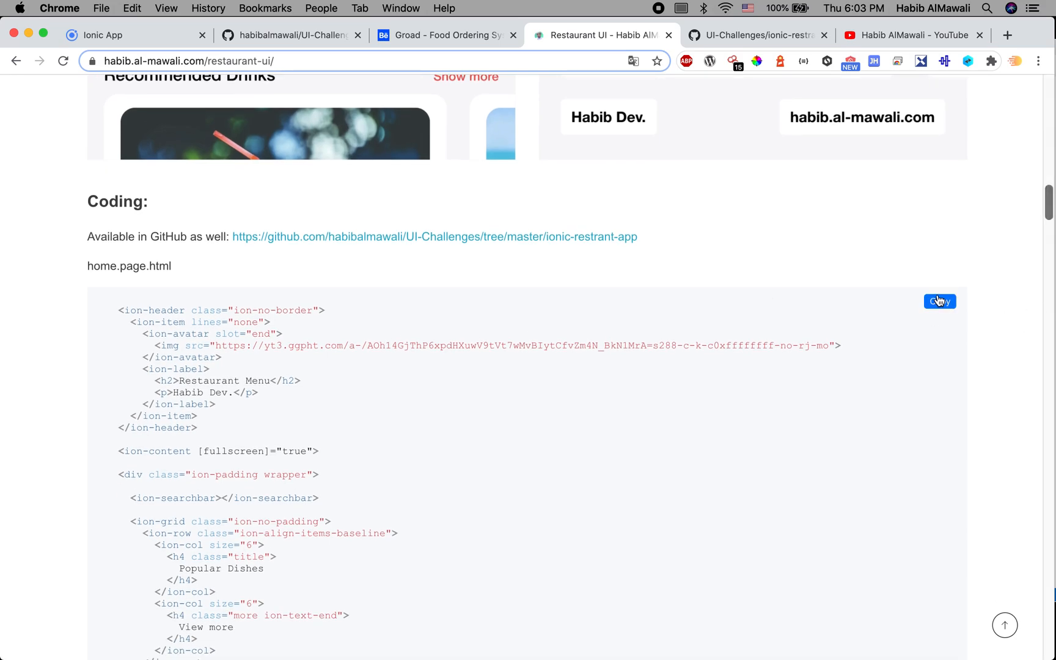
mouse_move(647, 316)
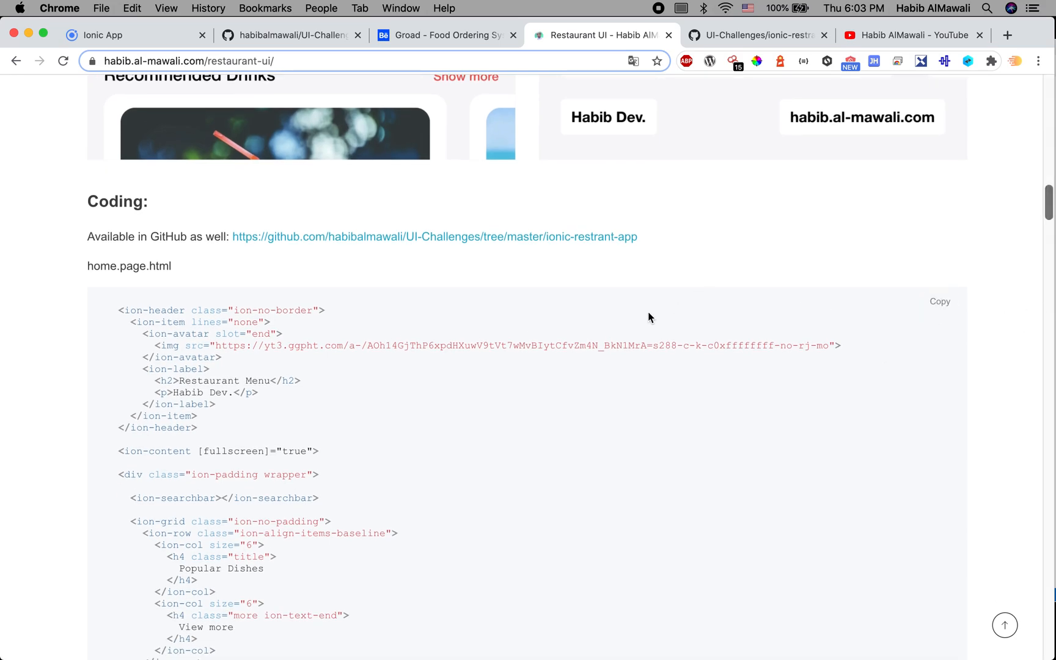
mouse_move(316, 247)
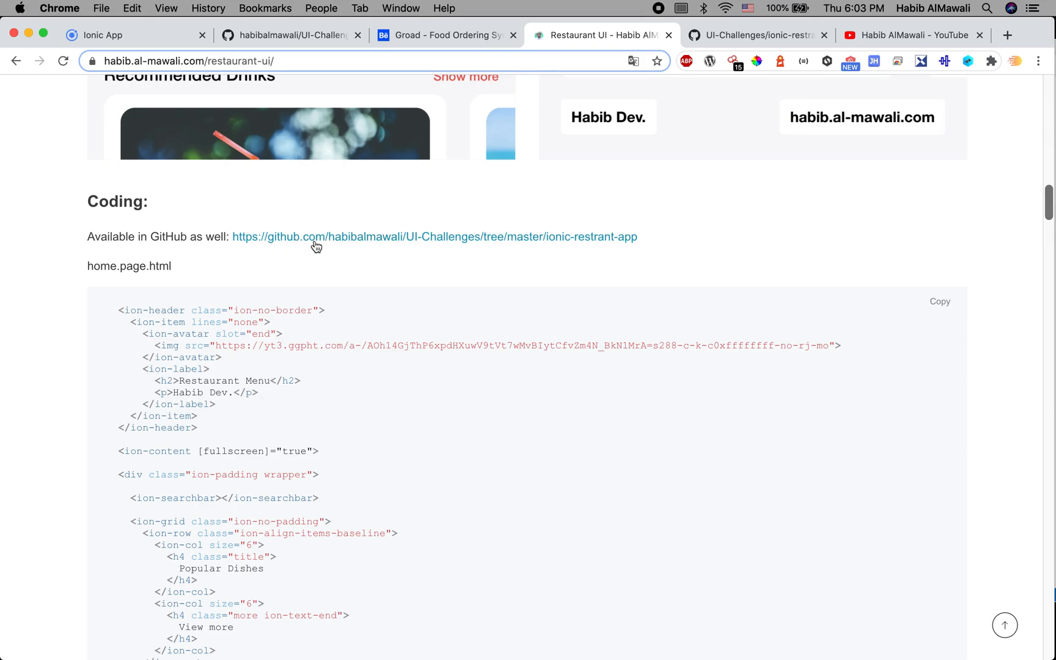
mouse_move(531, 245)
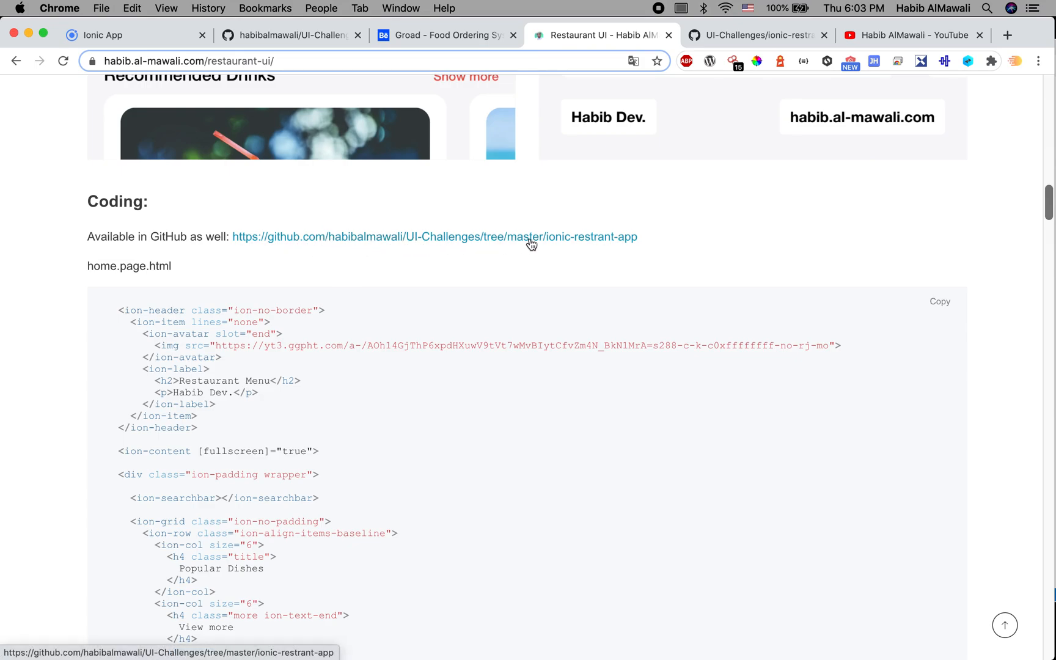
Read the ionic-restrant-app README's prerequisites, usage steps and credits, returning to the top
click(519, 237)
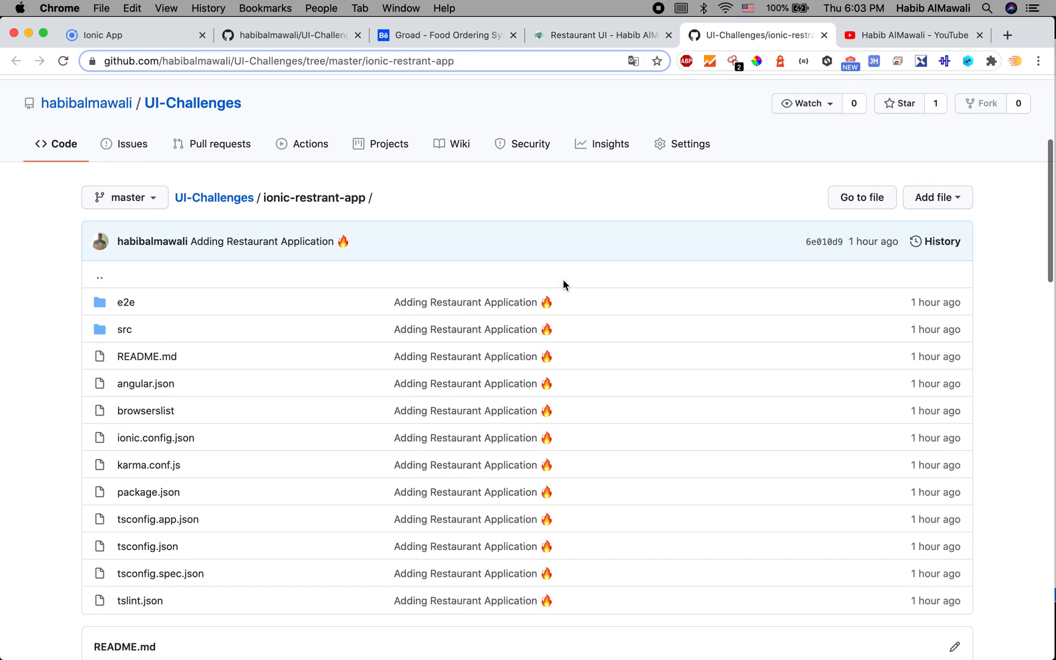
scroll(down, 3)
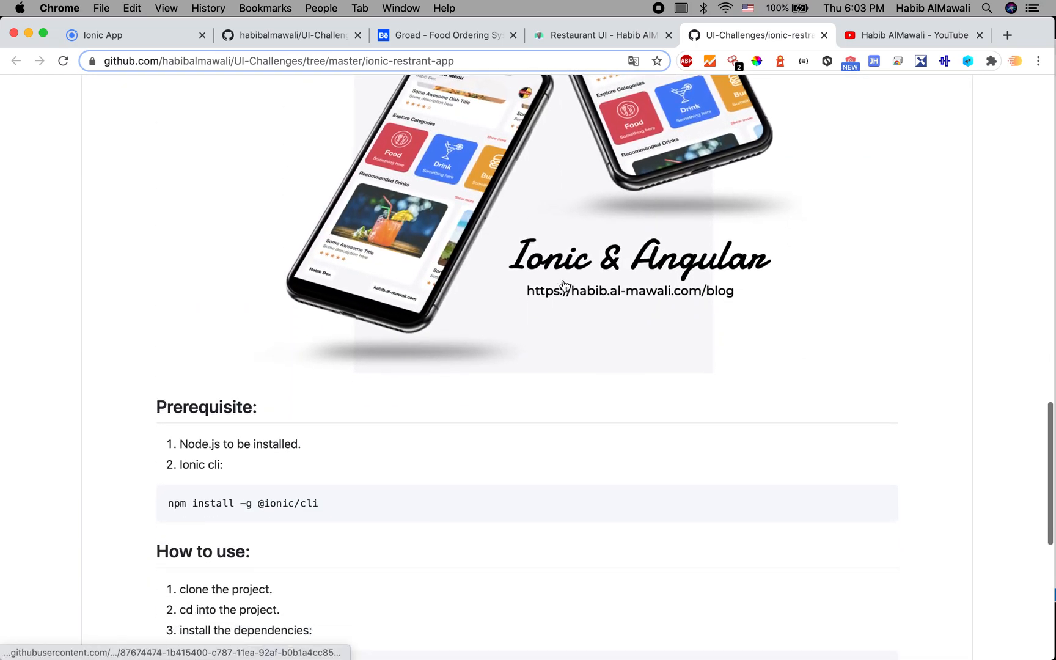
scroll(down, 3)
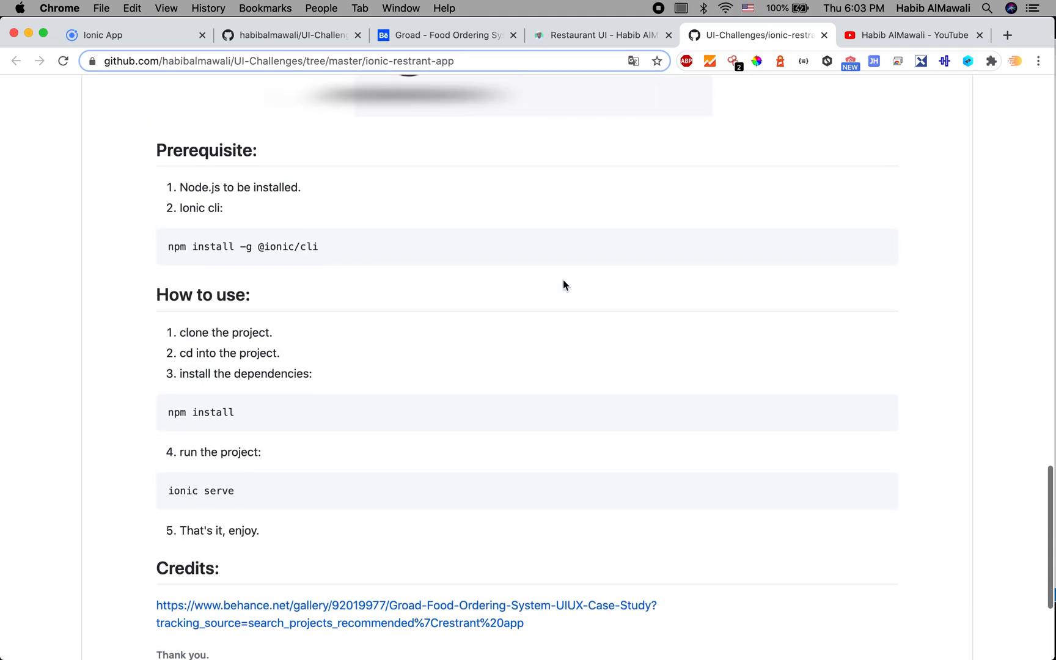
scroll(up, 3)
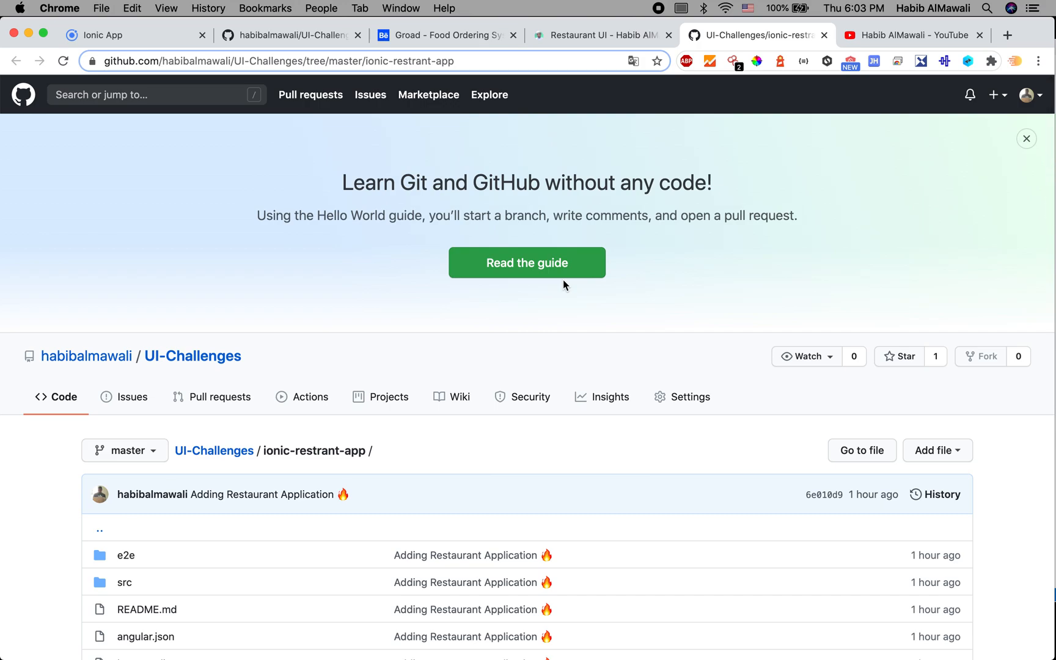
Show the Habib AlMawali channel's Videos page of Ionic and design tutorials
click(915, 35)
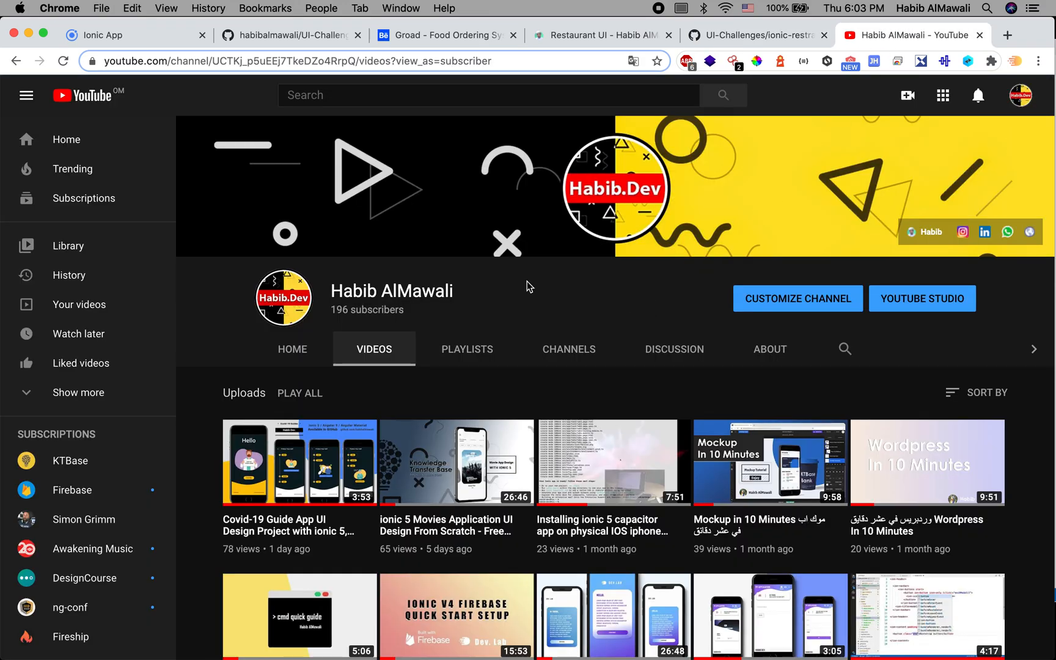
mouse_move(589, 279)
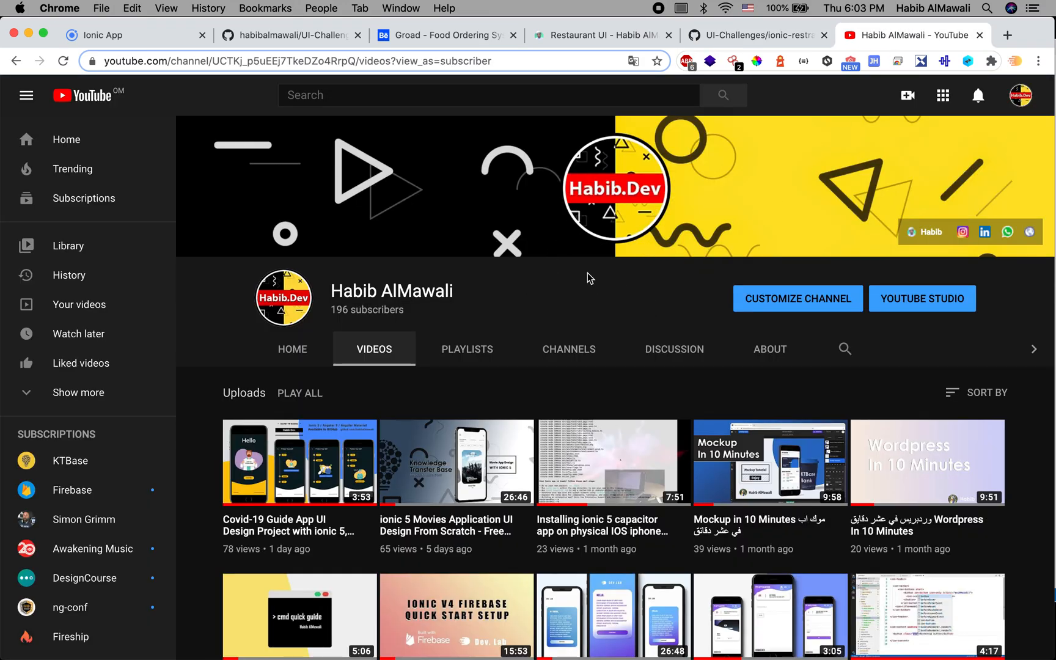